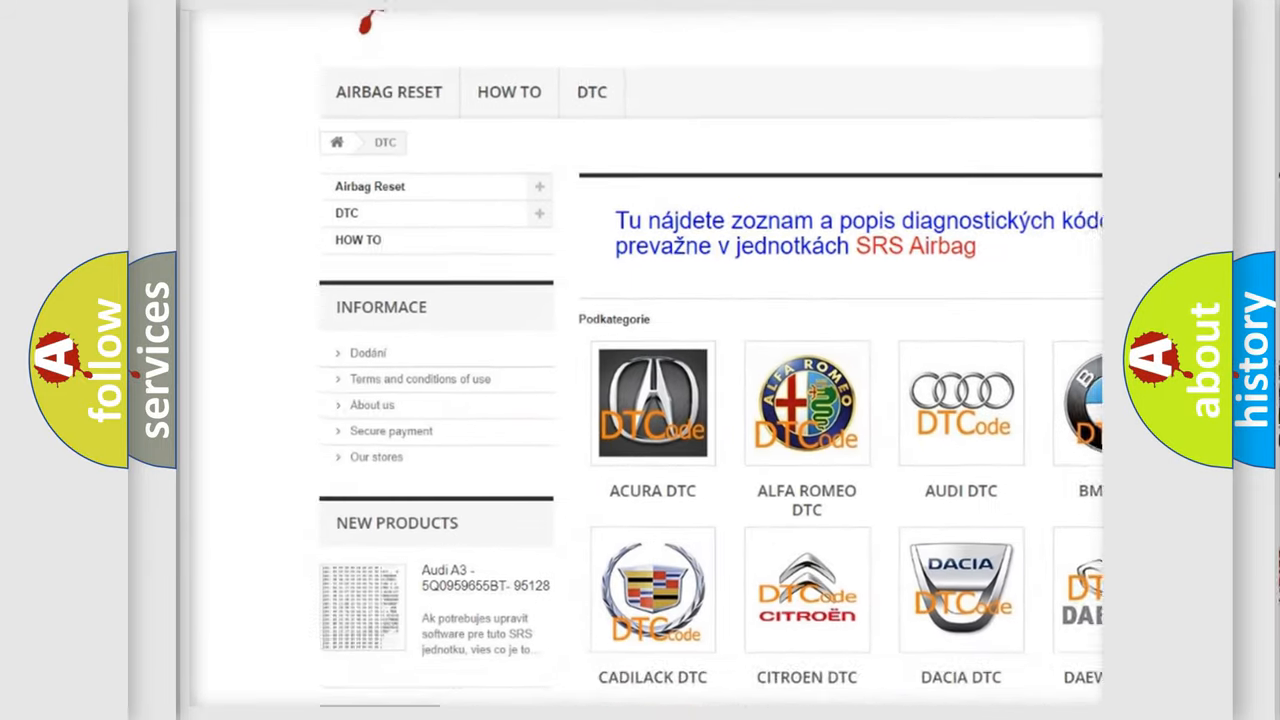
scroll("down", 3)
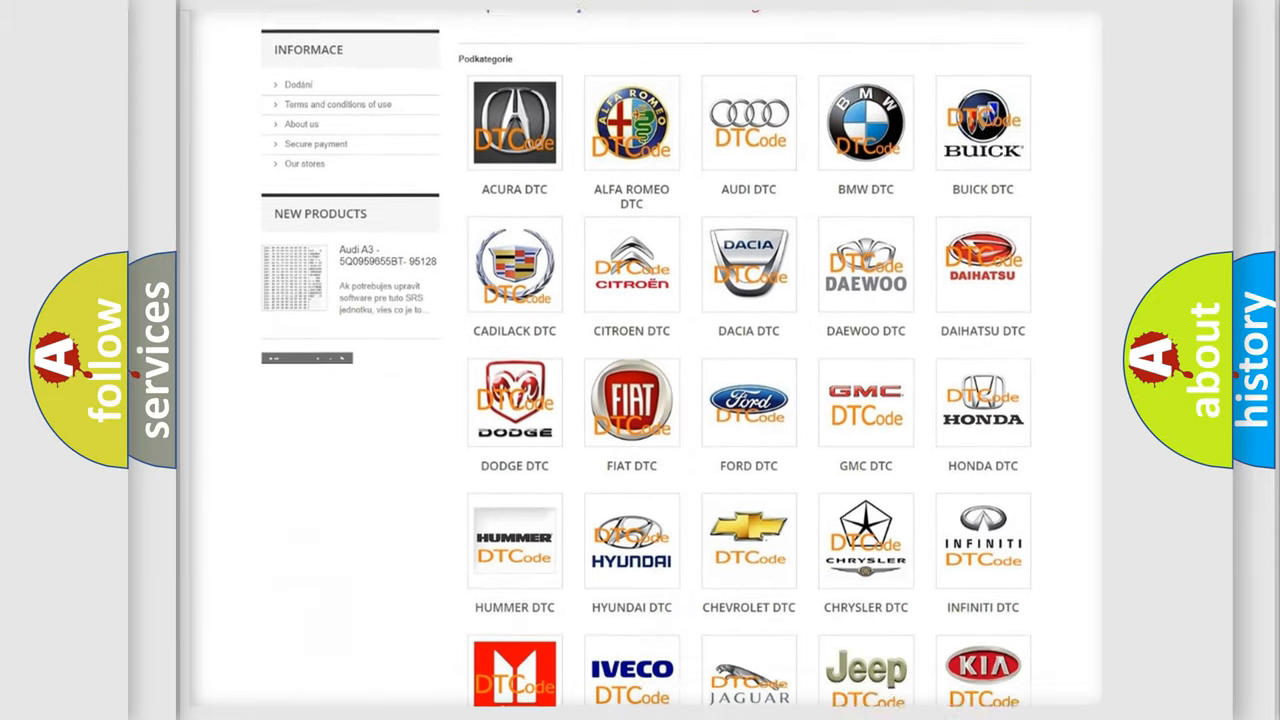
scroll("down", 3)
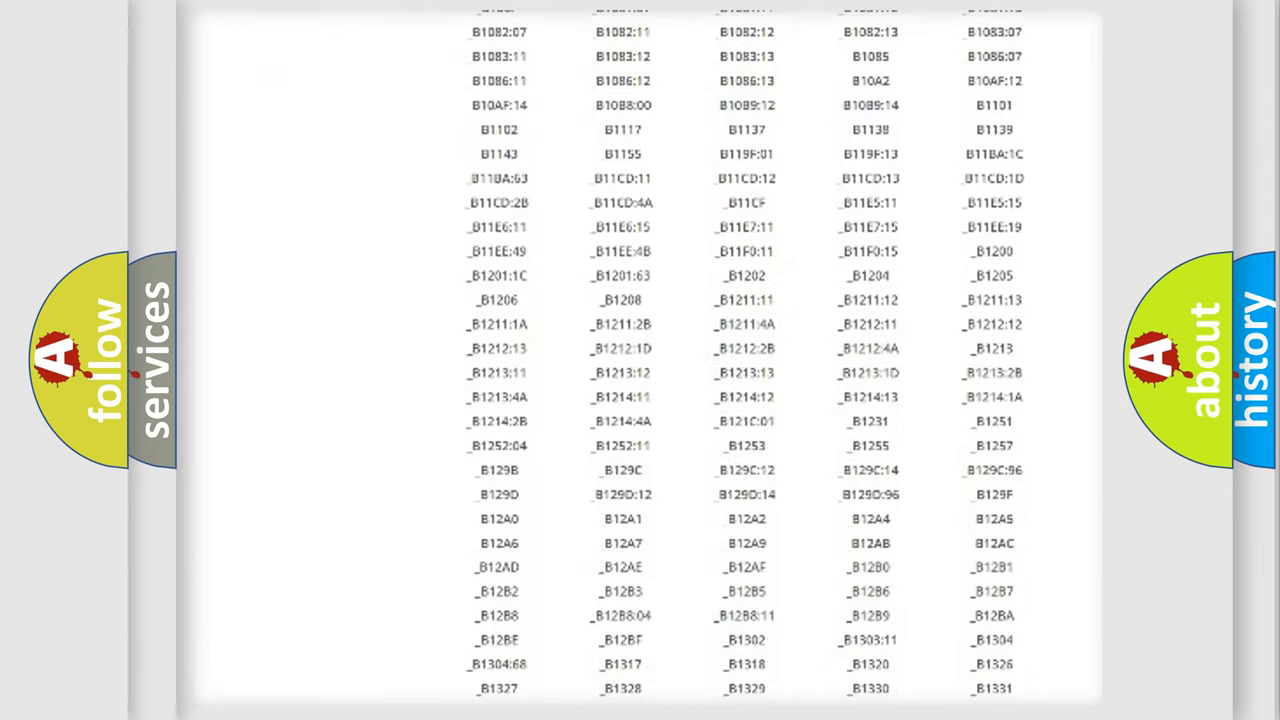
scroll("down", 3)
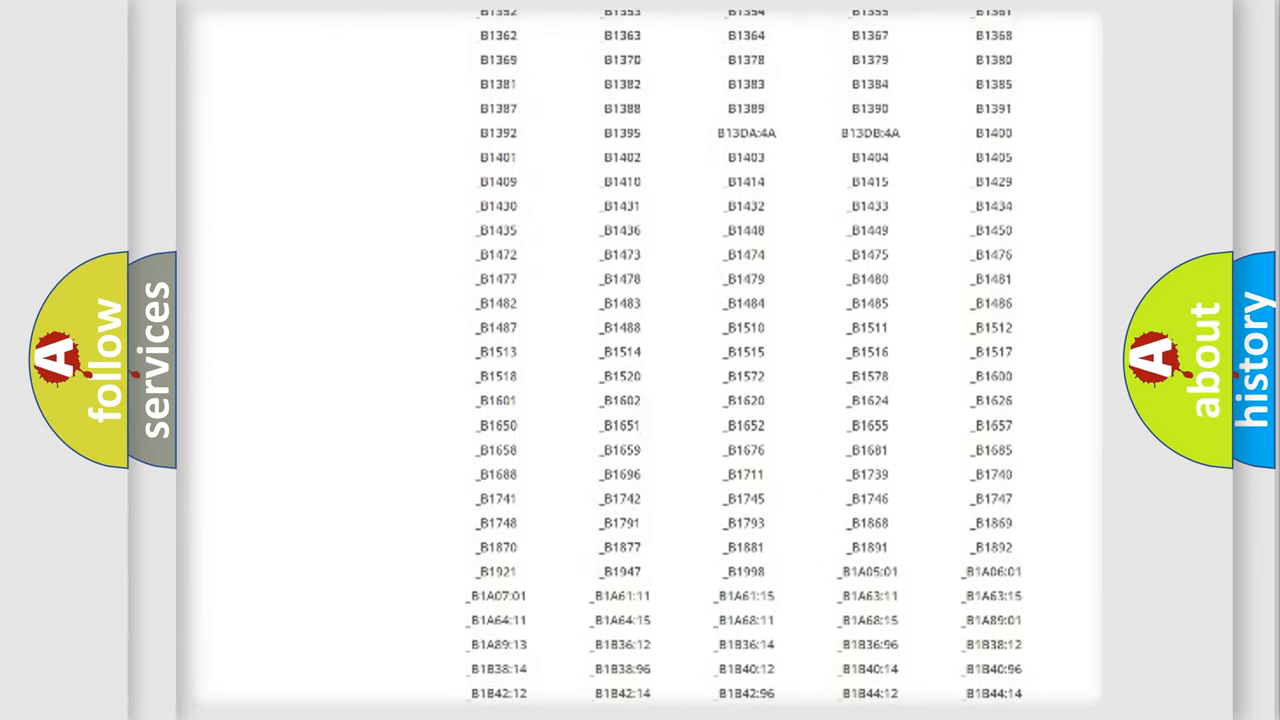